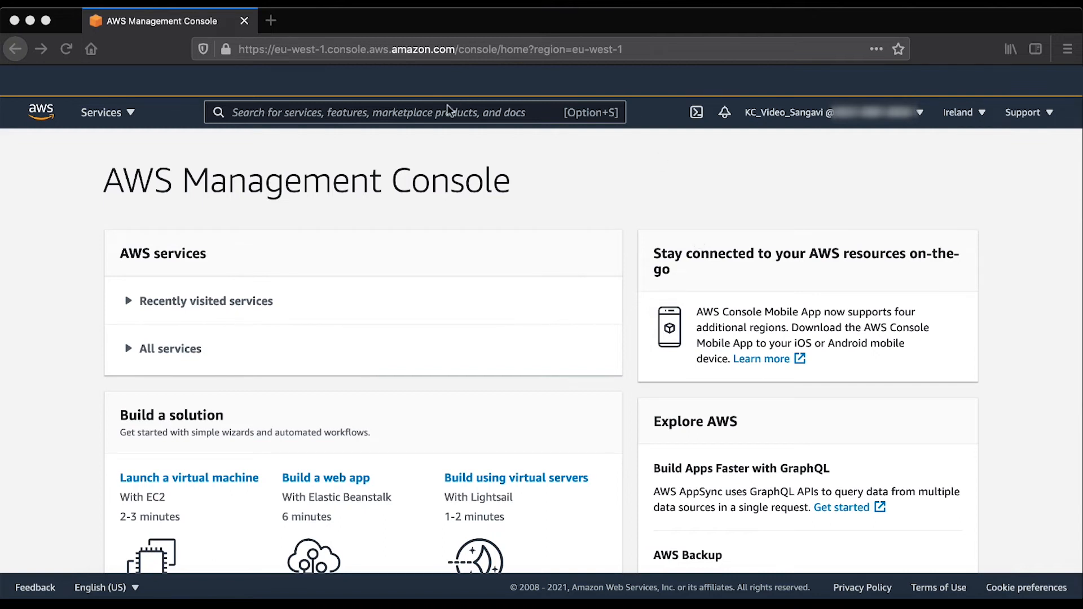
Search 'ec2' in the services bar and land on the EC2 dashboard for Ireland.
text(ec2)
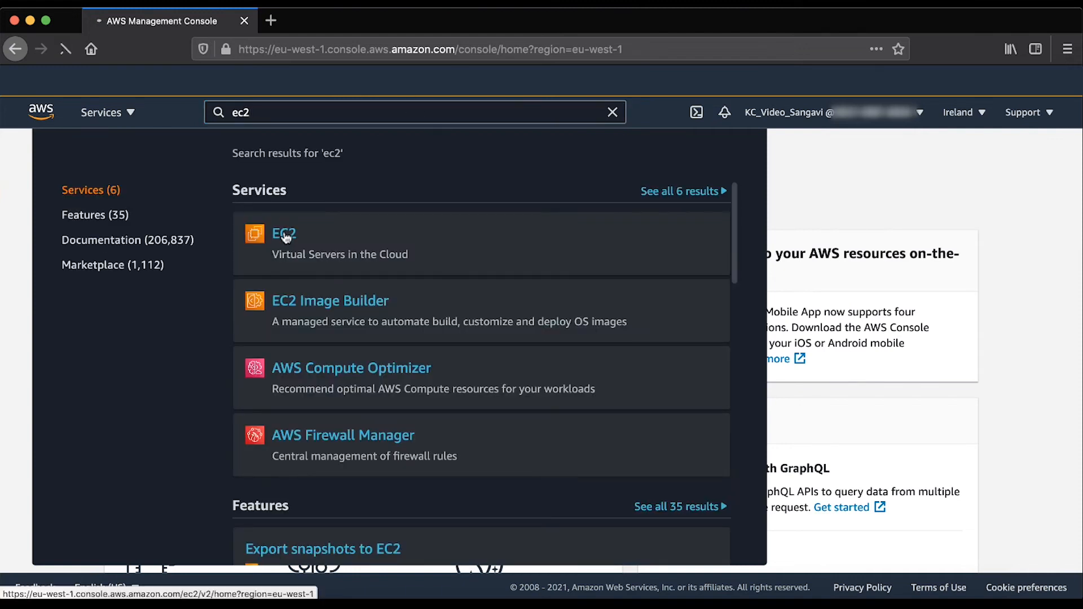
click(285, 233)
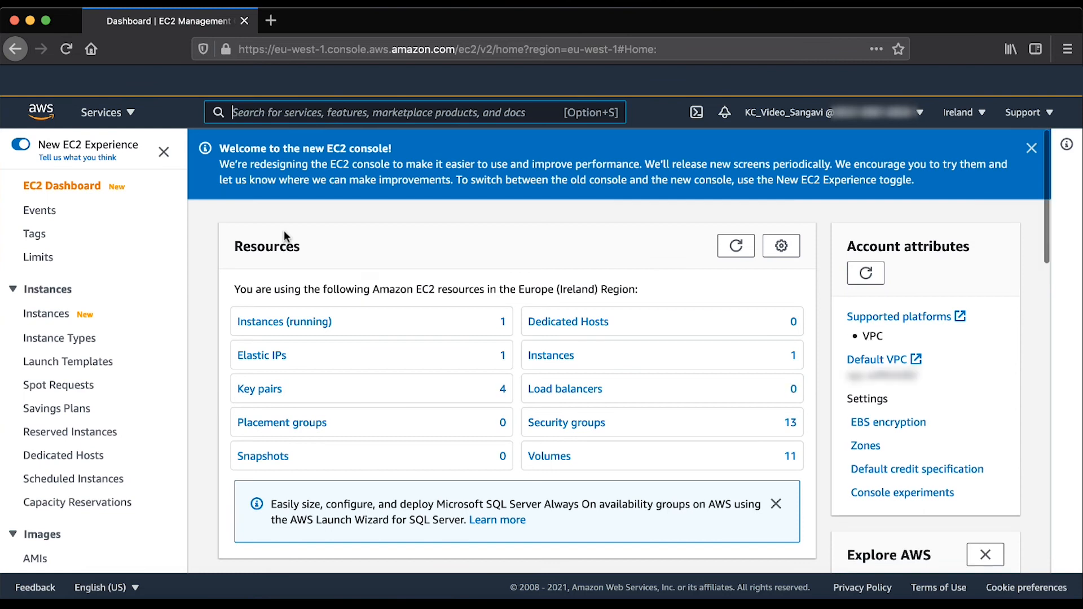
mouse_move(139, 307)
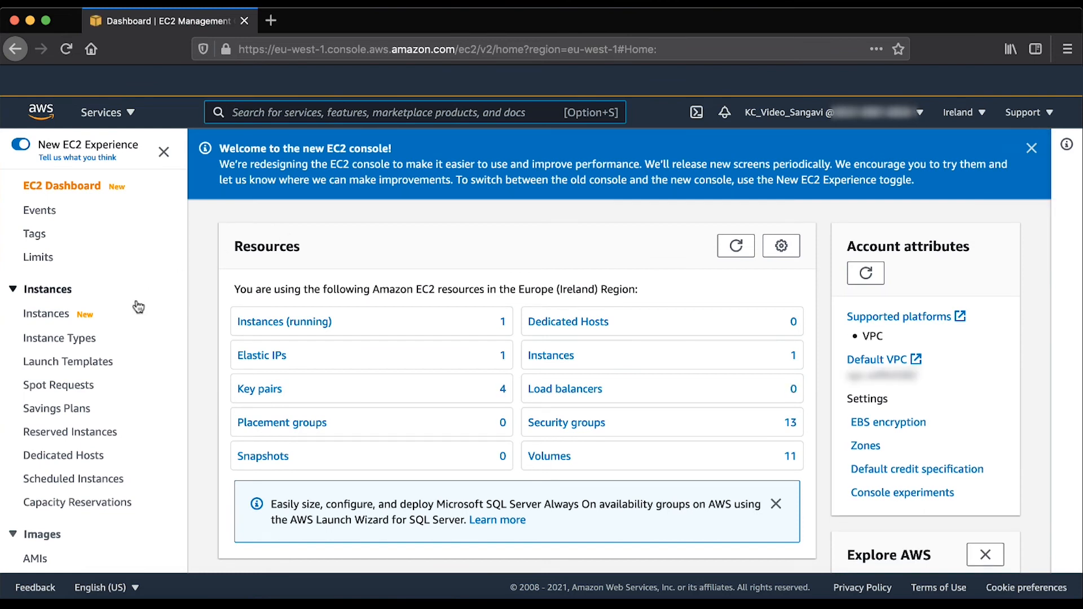
Go to Elastic Block Store Snapshots and start a new Create Snapshot form.
click(50, 472)
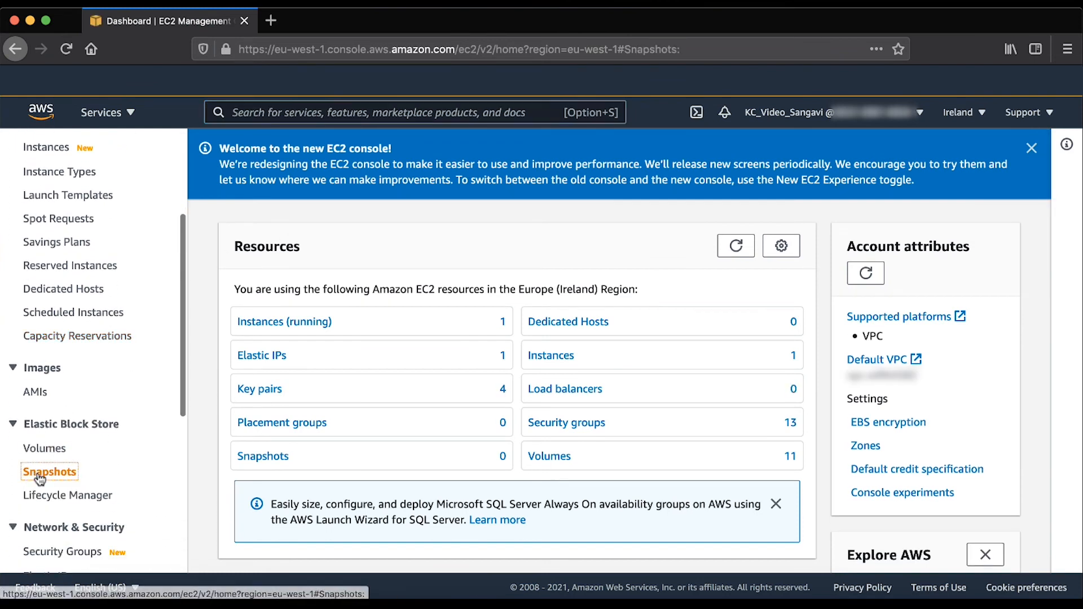
click(49, 471)
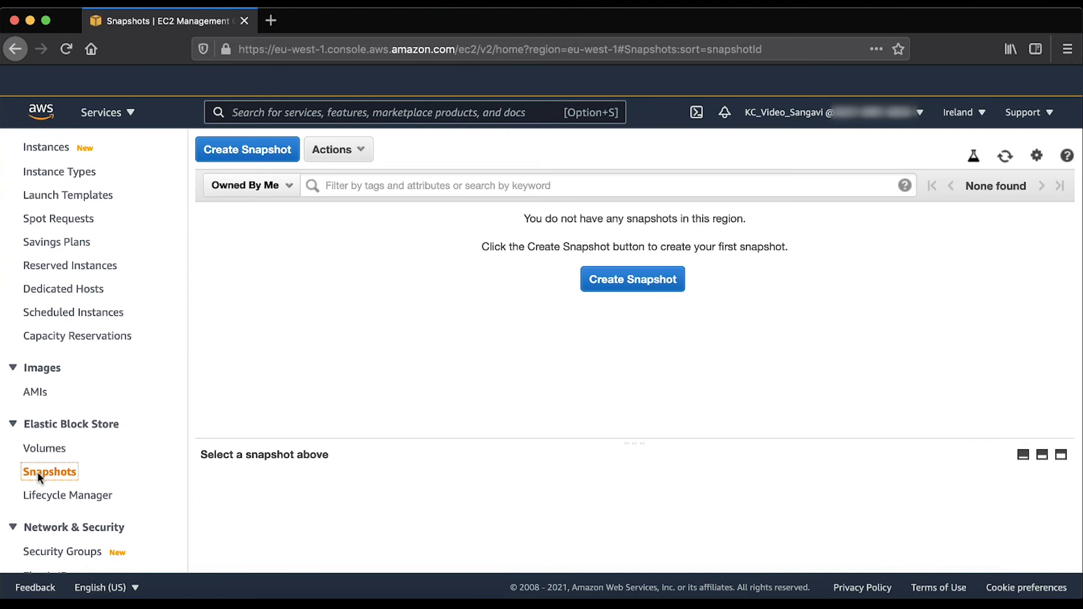
click(247, 149)
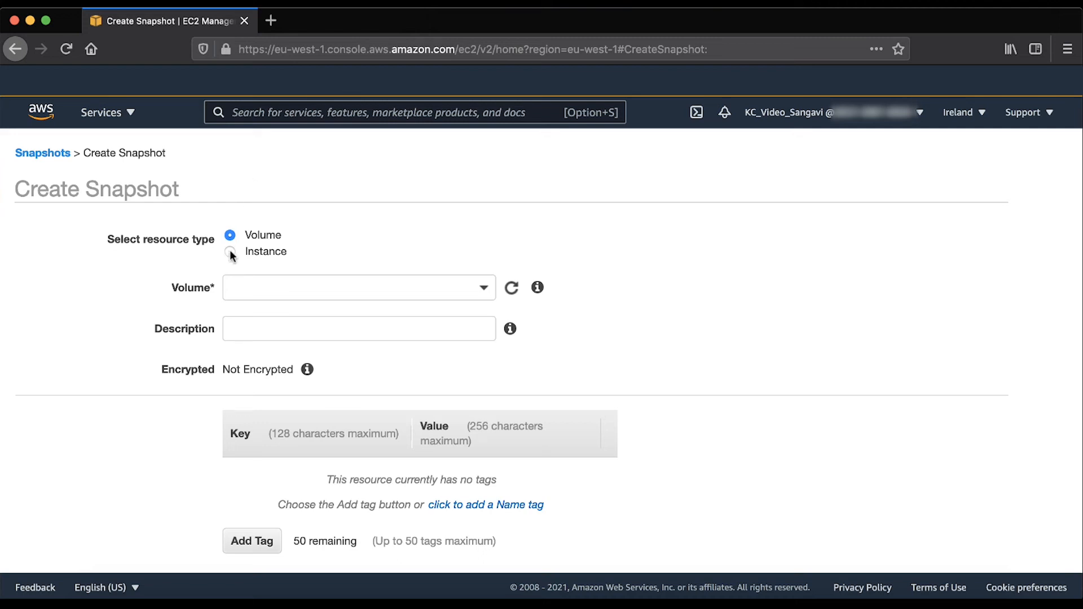
Choose resource type Instance and select instance i-04a95260fa21f0e4a with its root volume.
click(230, 252)
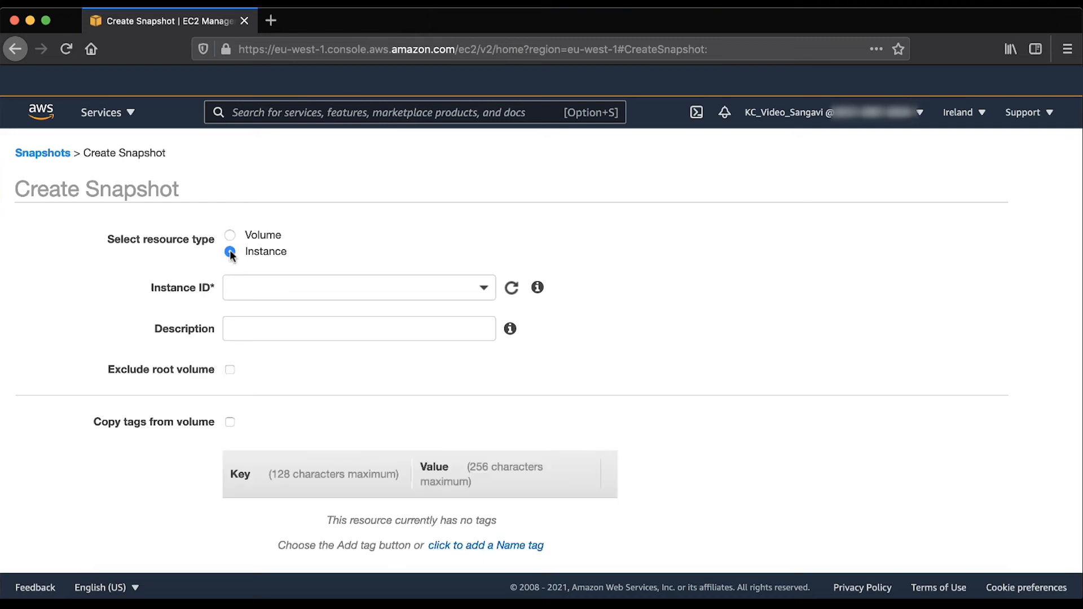
mouse_move(435, 287)
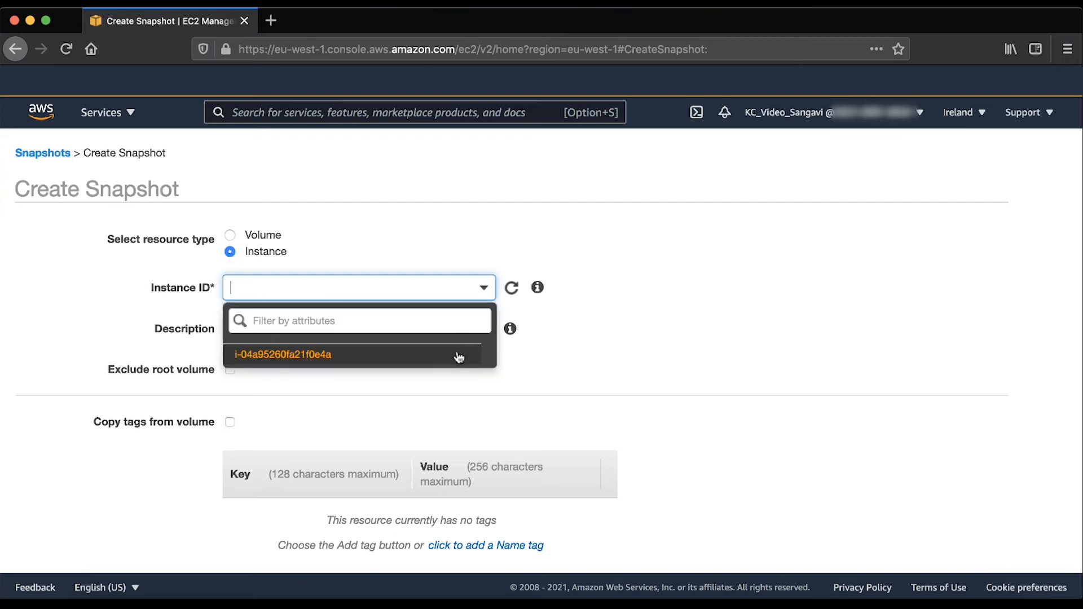
click(283, 354)
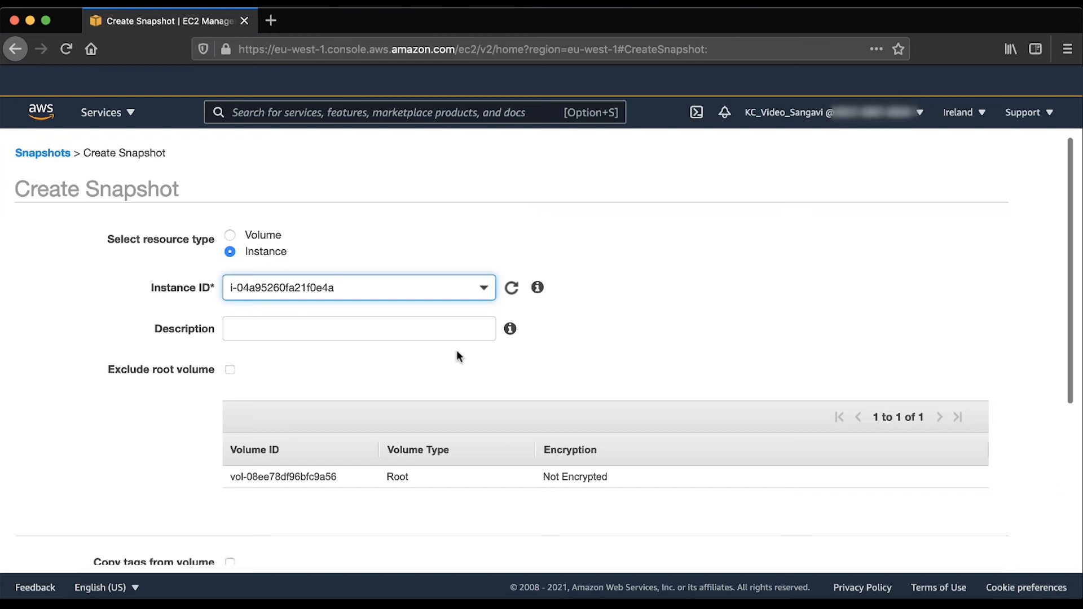
Submit the snapshot request, getting 'Create Snapshot Request Succeeded' for snap-0af7b097d7d2c2a19.
scroll(down, 3)
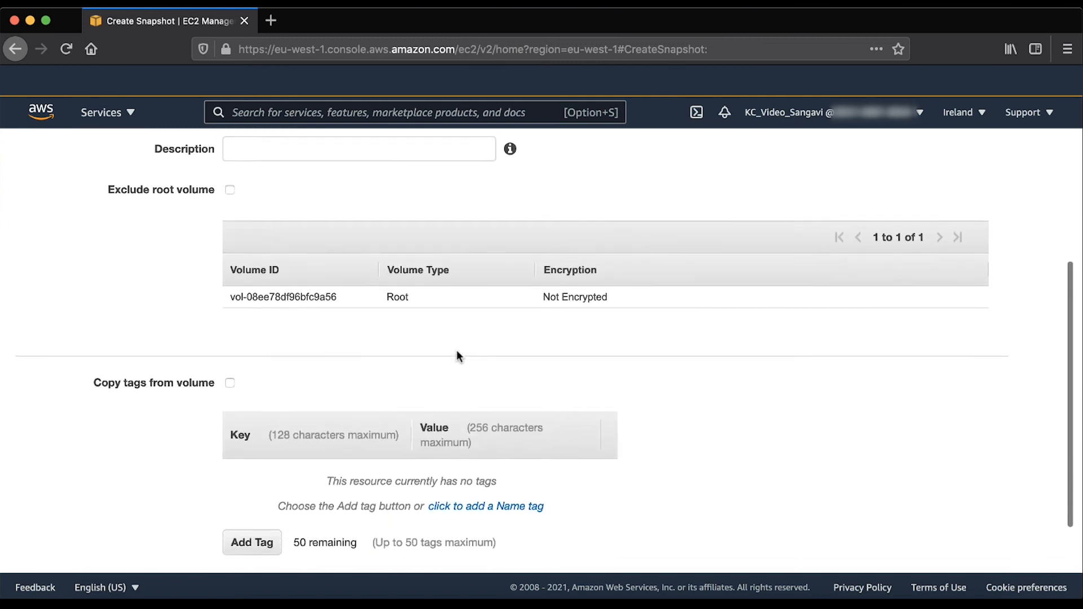
scroll(down, 3)
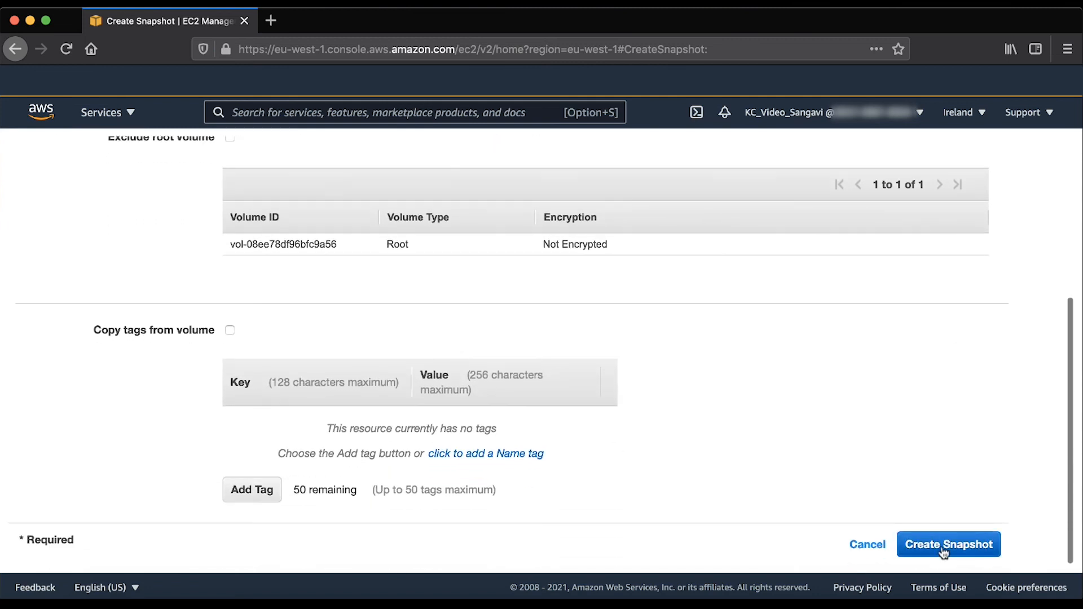
click(947, 545)
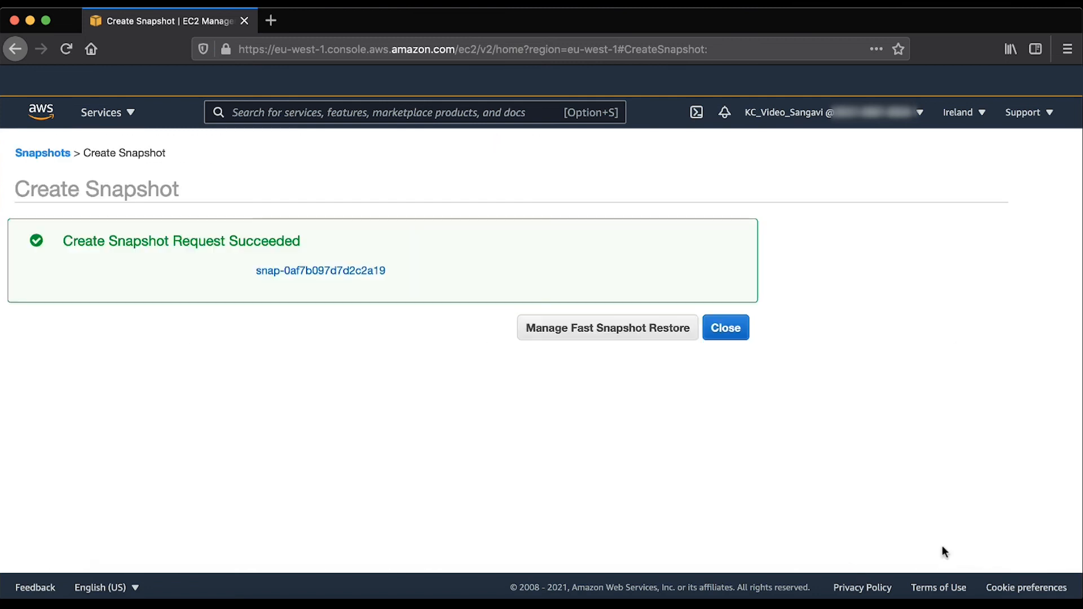